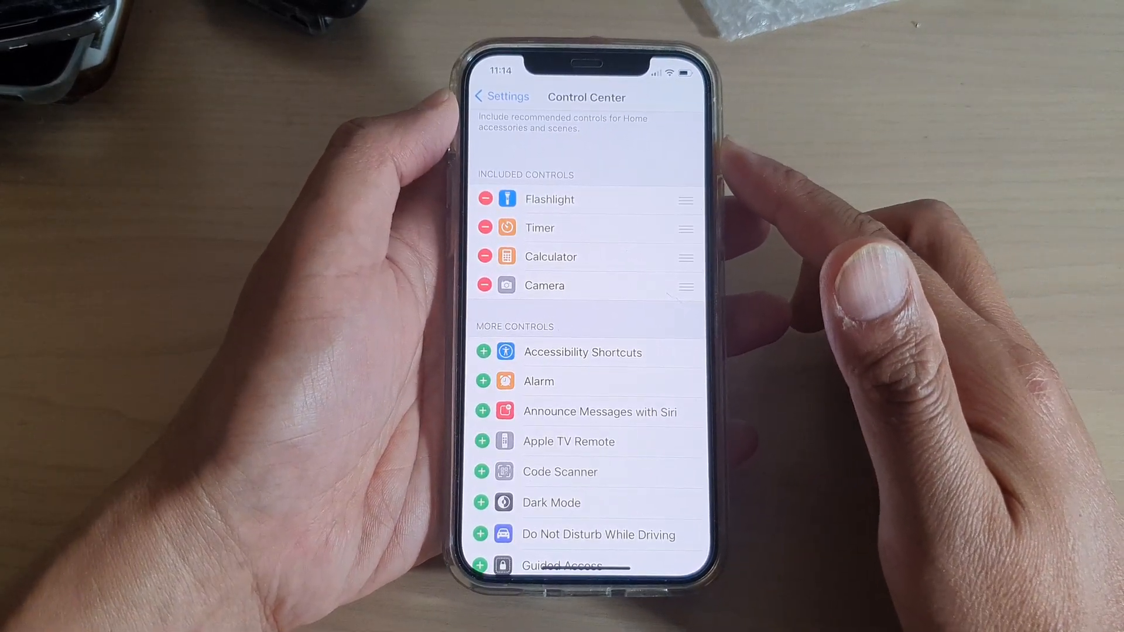
Step: Navigate from the home screen into Settings and reach the Control Center settings page
{"action": "left_click", "coordinate": [501, 96]}
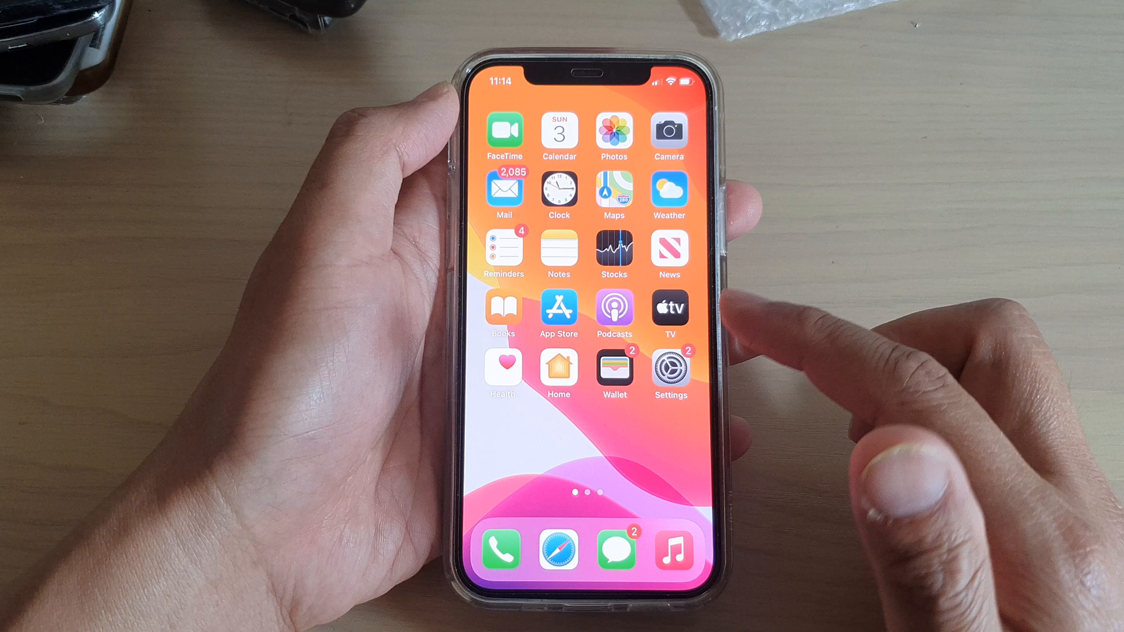
{"action": "left_click", "coordinate": [669, 367]}
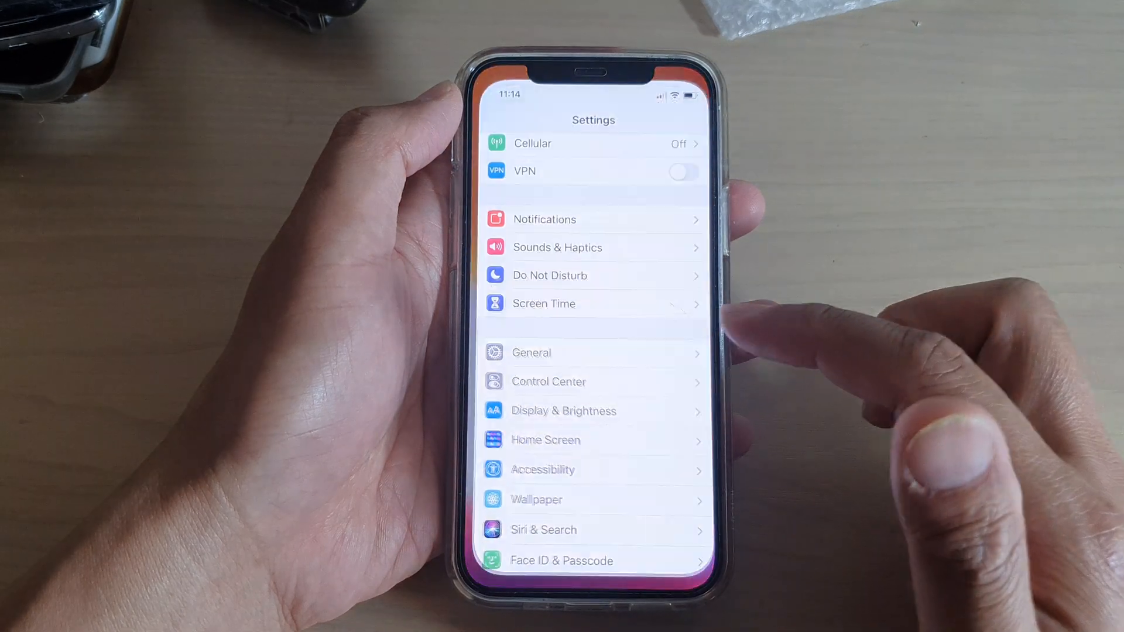
{"action": "scroll", "scroll_direction": "down", "scroll_amount": 3}
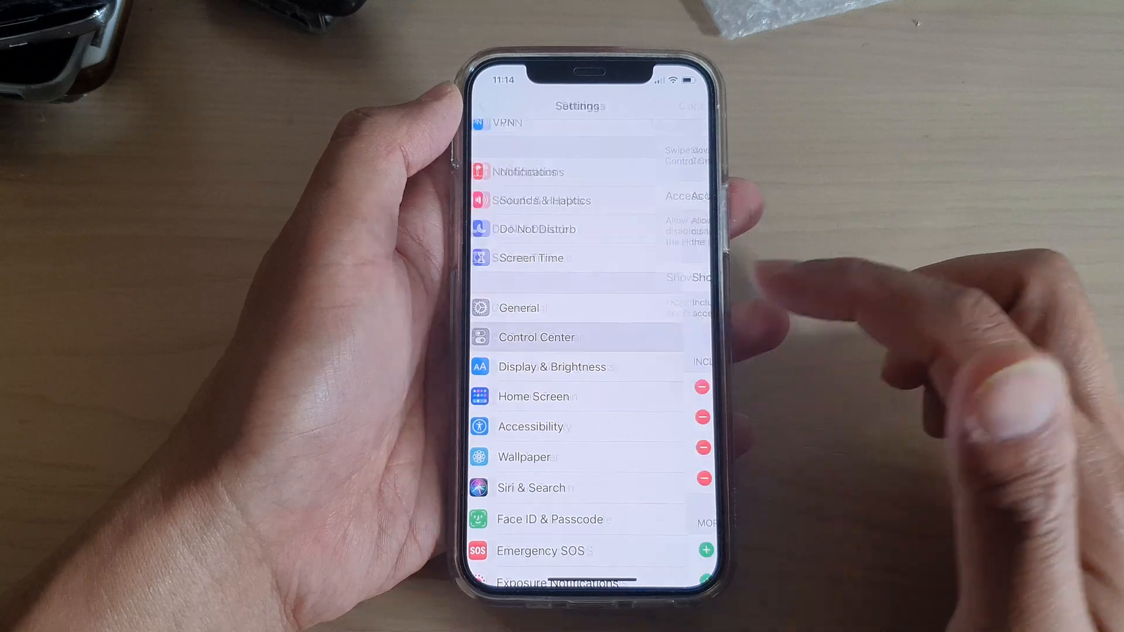
{"action": "left_click", "coordinate": [537, 337]}
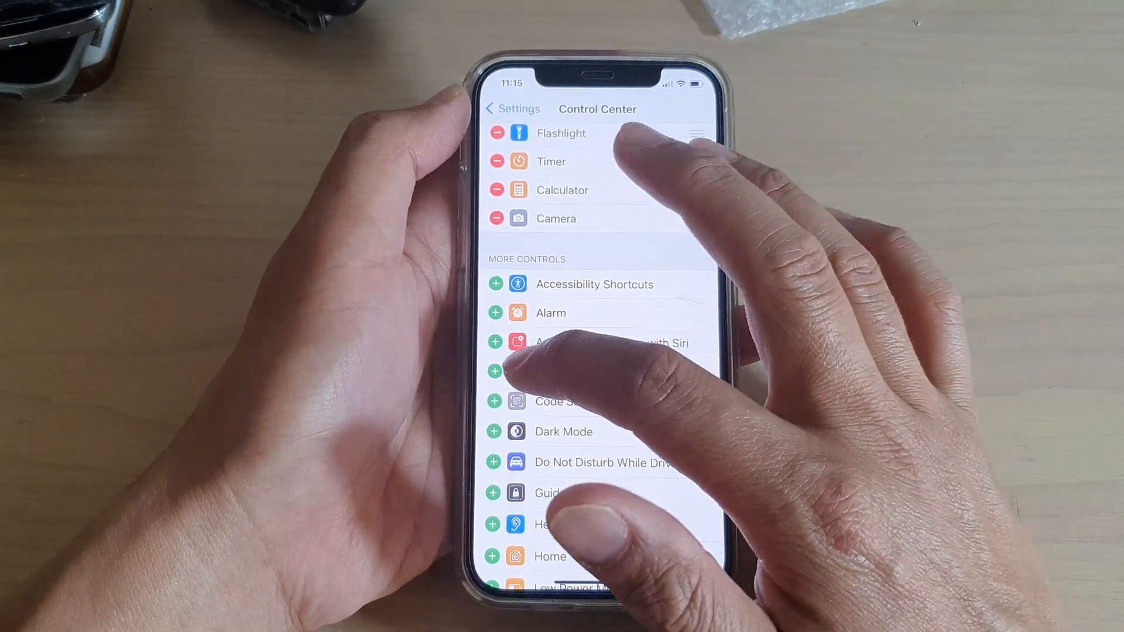
Step: Add Apple TV Remote from More Controls to the Included Controls list
{"action": "left_click", "coordinate": [494, 371]}
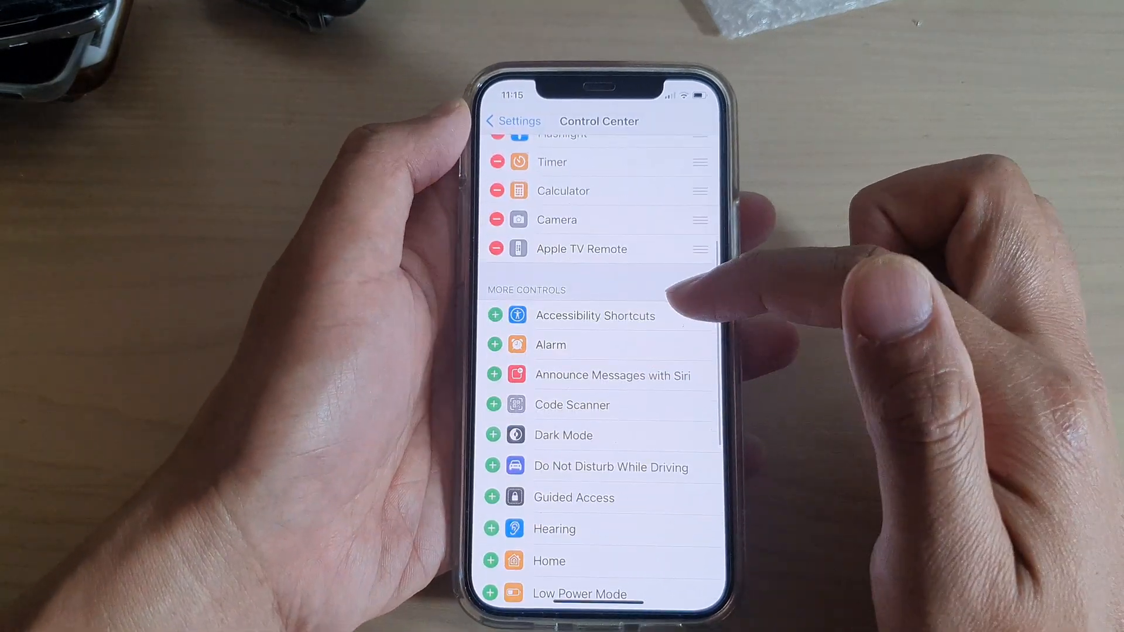
{"action": "scroll", "scroll_direction": "down", "scroll_amount": 3}
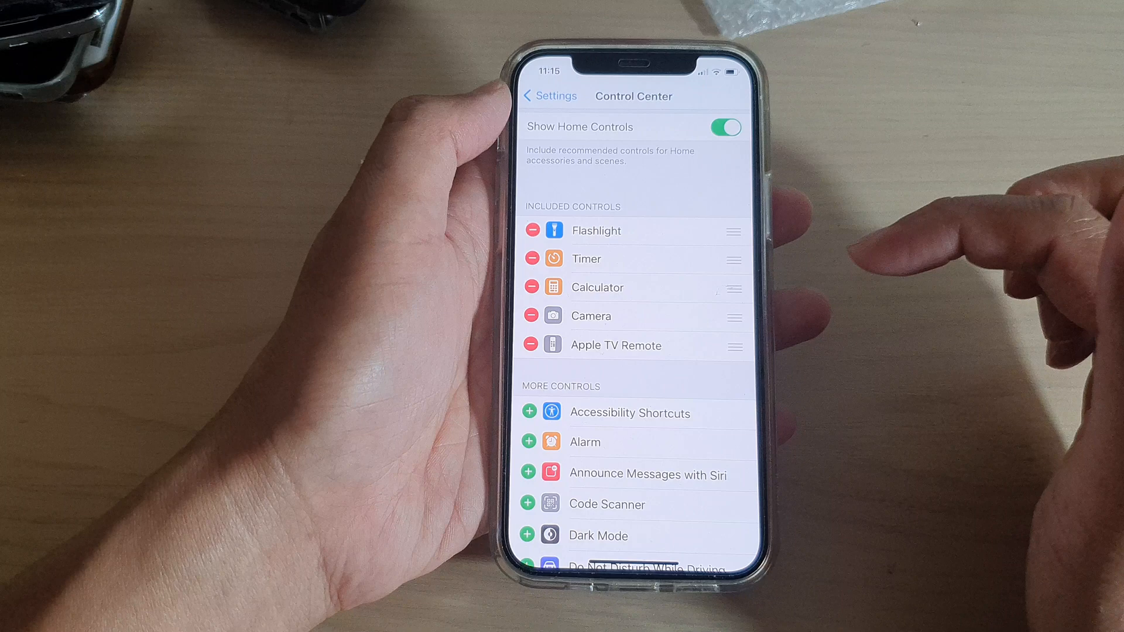
{"action": "mouse_move", "coordinate": [681, 323]}
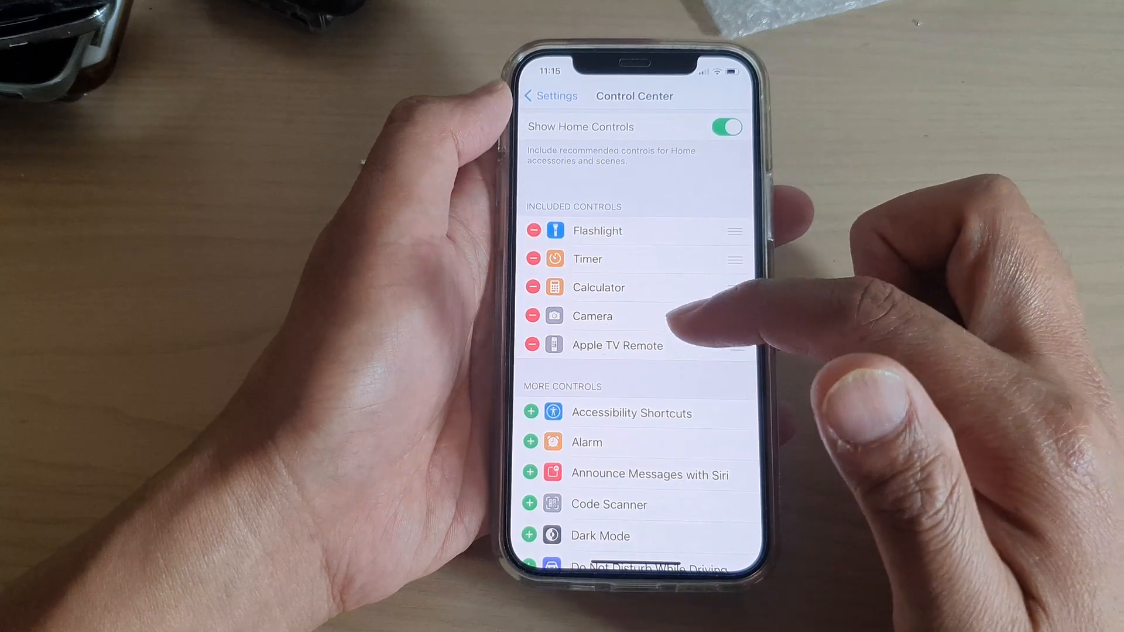